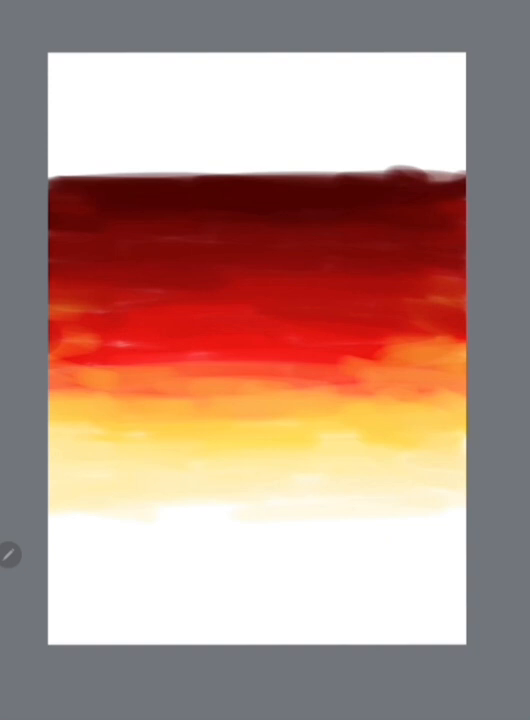
# Paint a jagged black grassy ground band across the lower edge of the sunset gradient.
pyautogui.moveTo(44, 520); pyautogui.dragTo(330, 516)
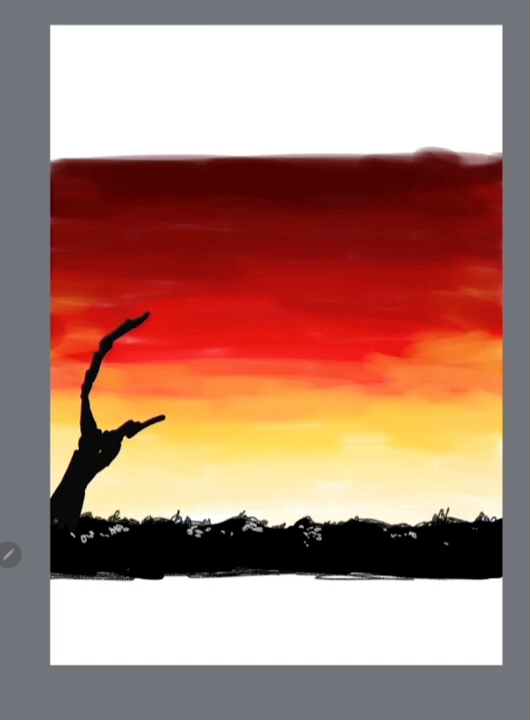
# Draw a long twisted black branch from the left tree reaching right across the sky.
pyautogui.moveTo(140, 424); pyautogui.dragTo(290, 444)
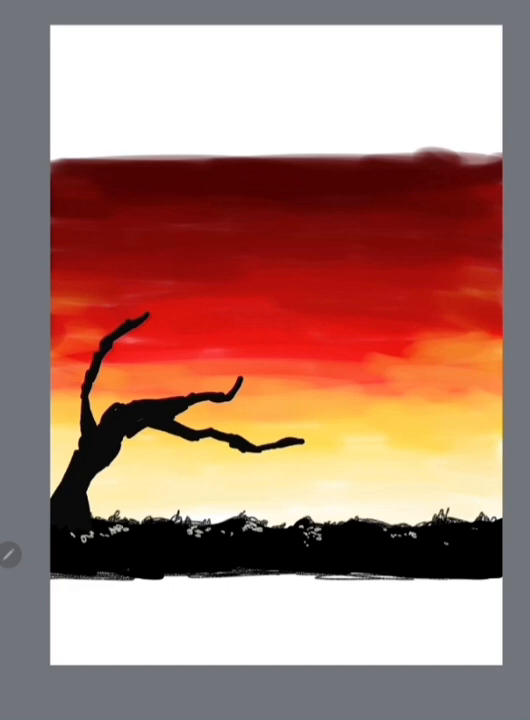